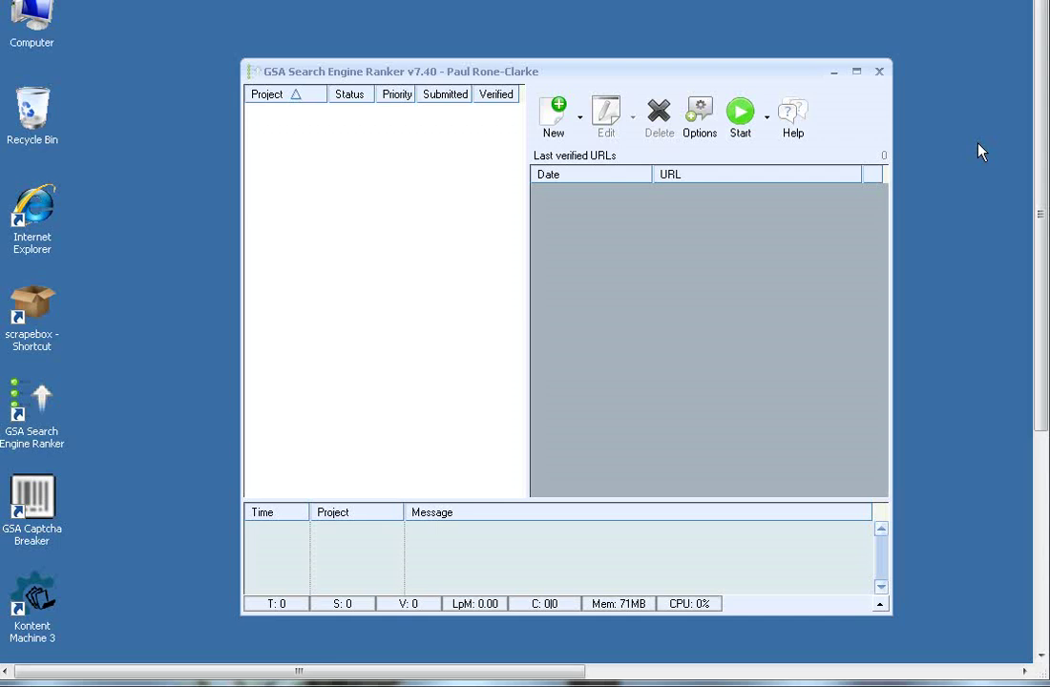
pyautogui.moveTo(391, 55)
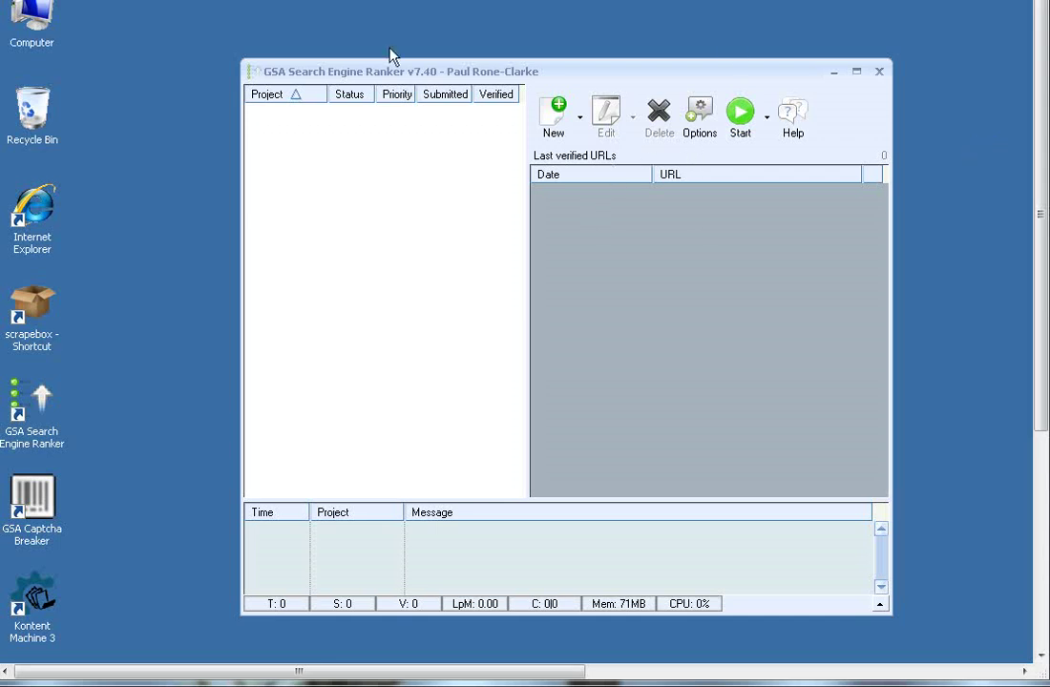
pyautogui.moveTo(426, 94)
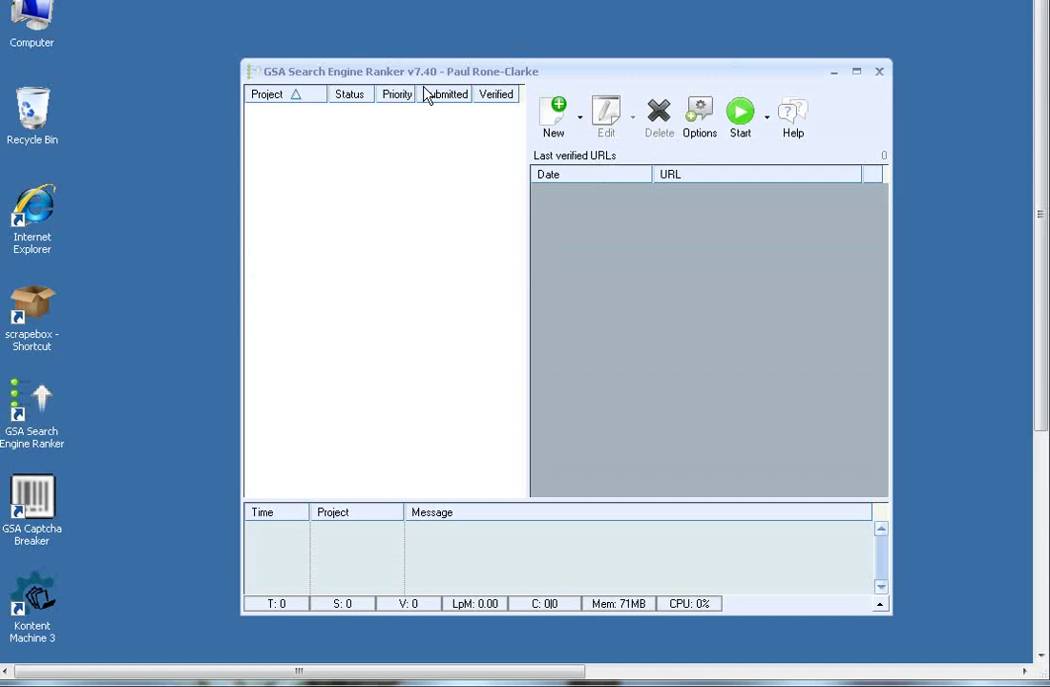
# Open the global Options and bring up the site list Tools menu.
pyautogui.click(699, 113)
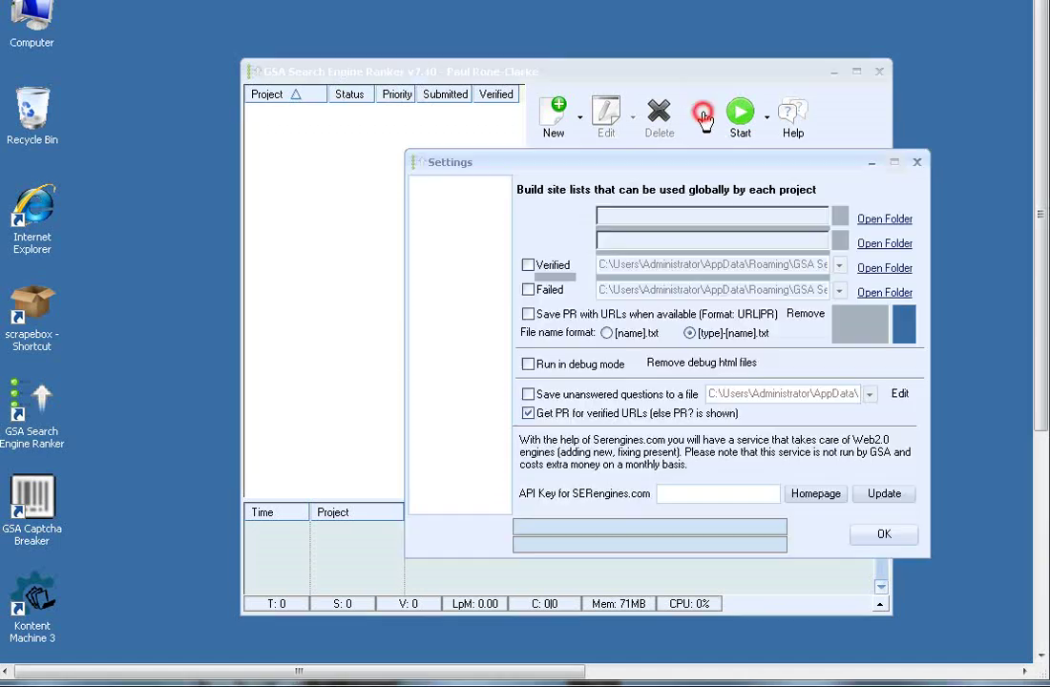
pyautogui.click(872, 323)
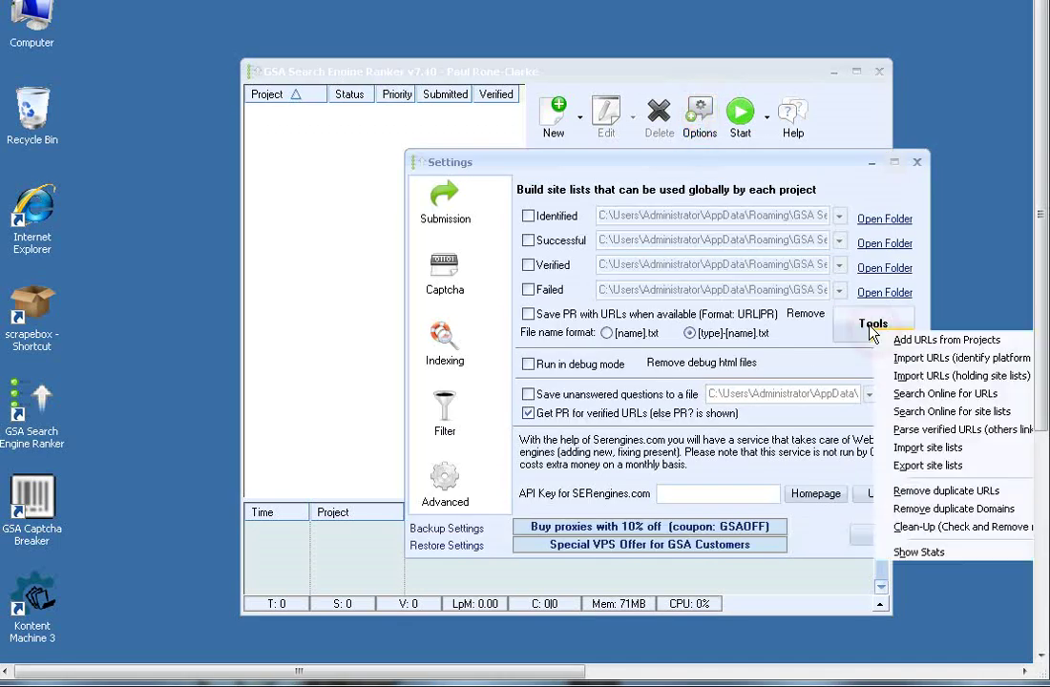
pyautogui.moveTo(946, 490)
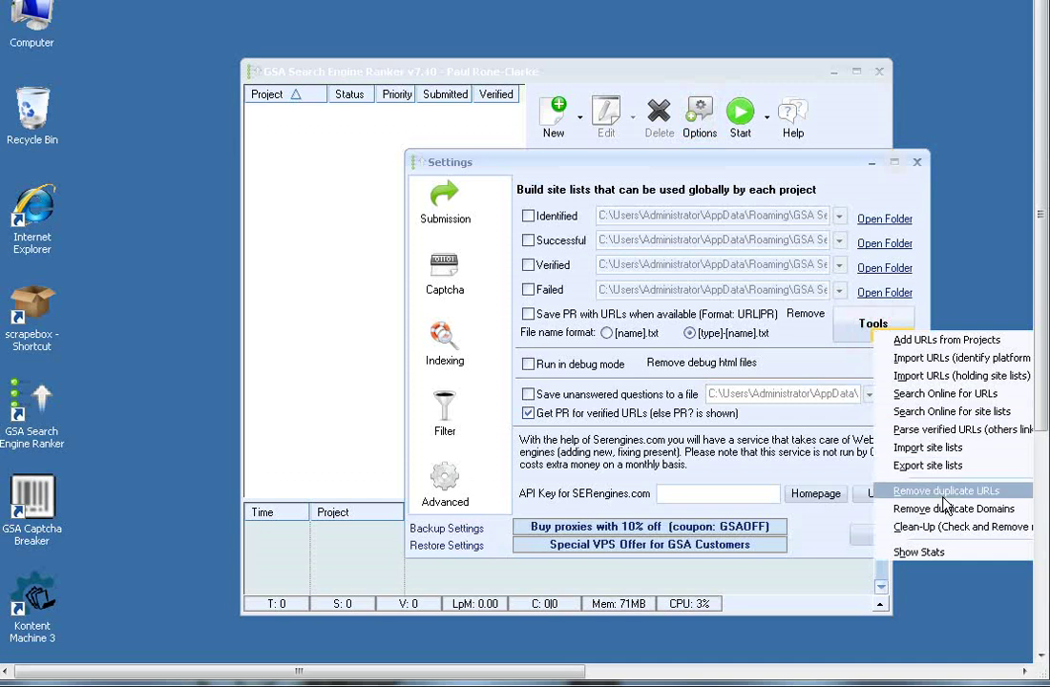
pyautogui.moveTo(945, 394)
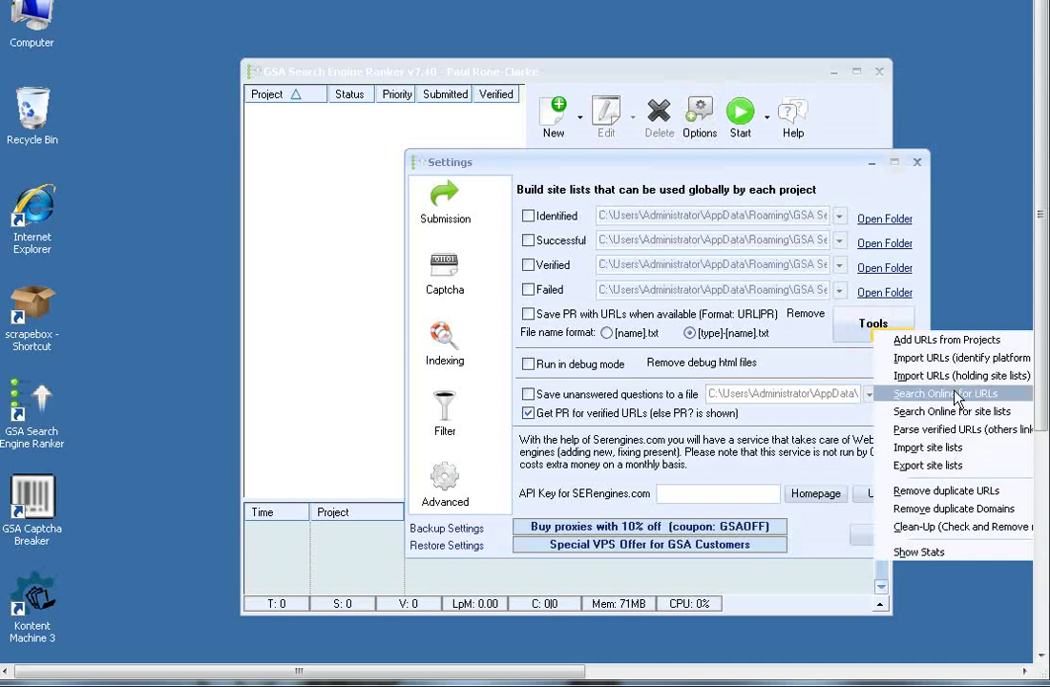
# Start Search Online for URLs and show the predefined footprint categories like Article.
pyautogui.click(945, 393)
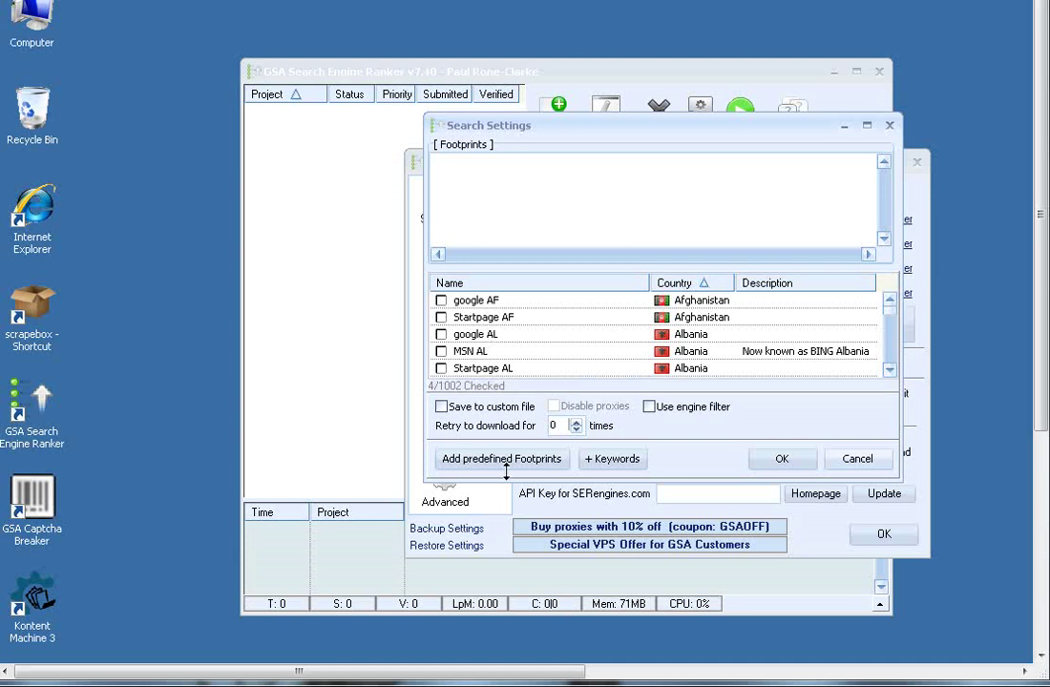
pyautogui.click(502, 459)
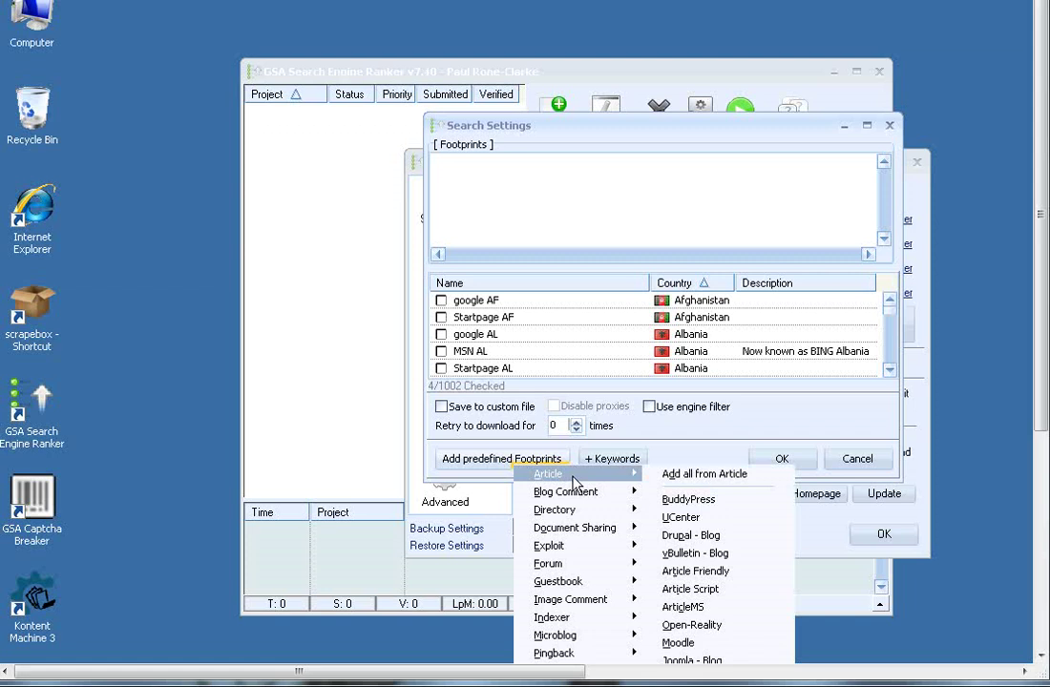
pyautogui.moveTo(584, 508)
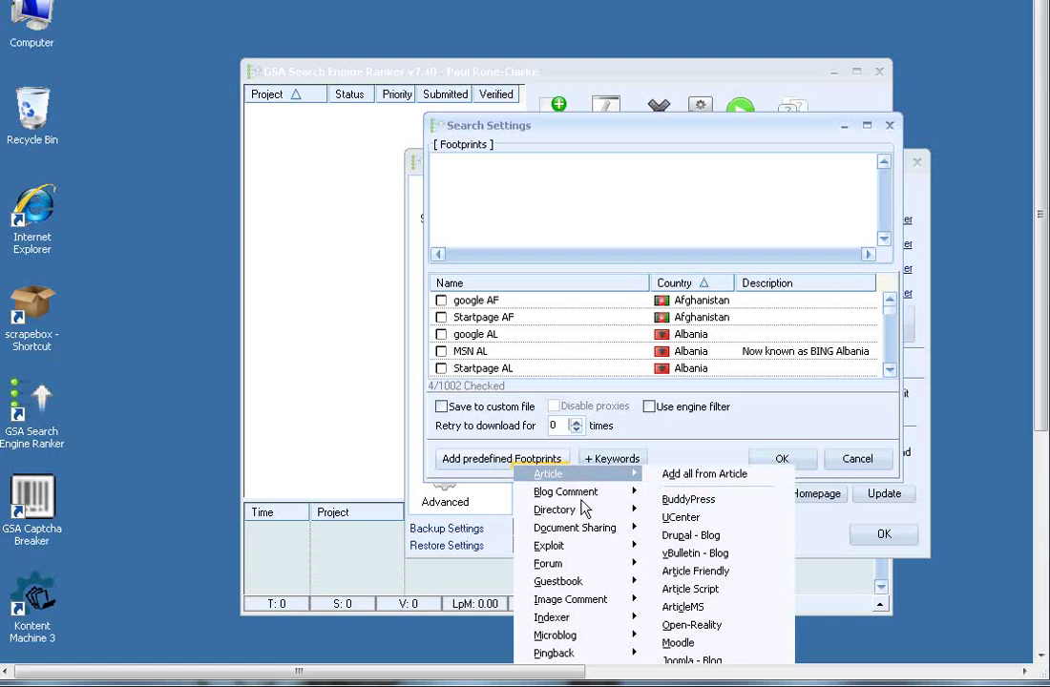
pyautogui.moveTo(565, 492)
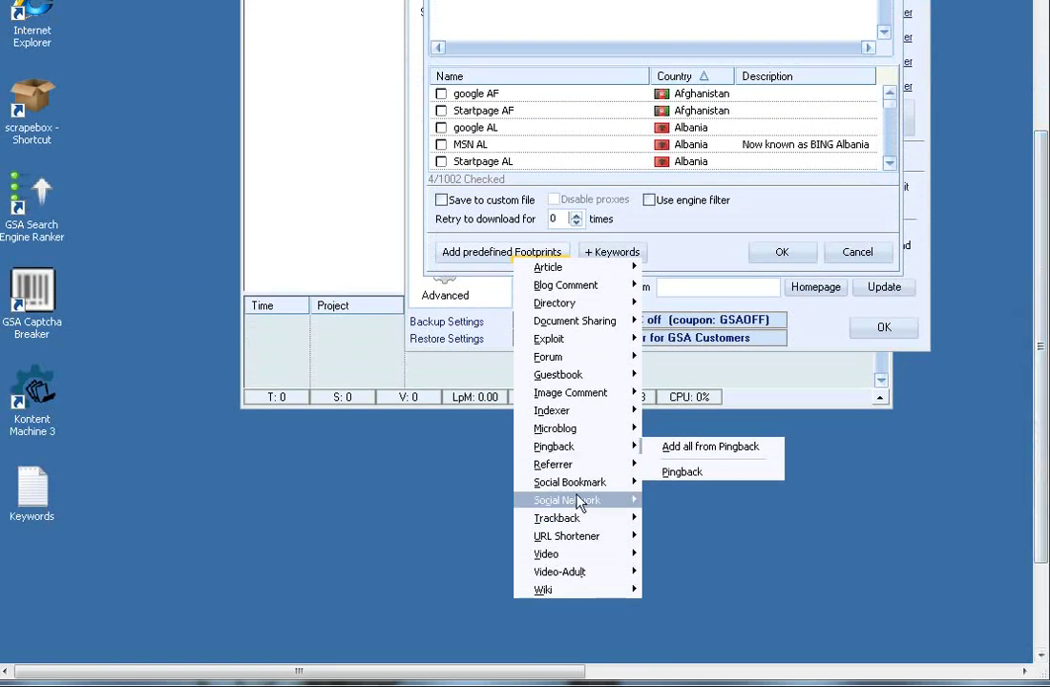
pyautogui.moveTo(566, 500)
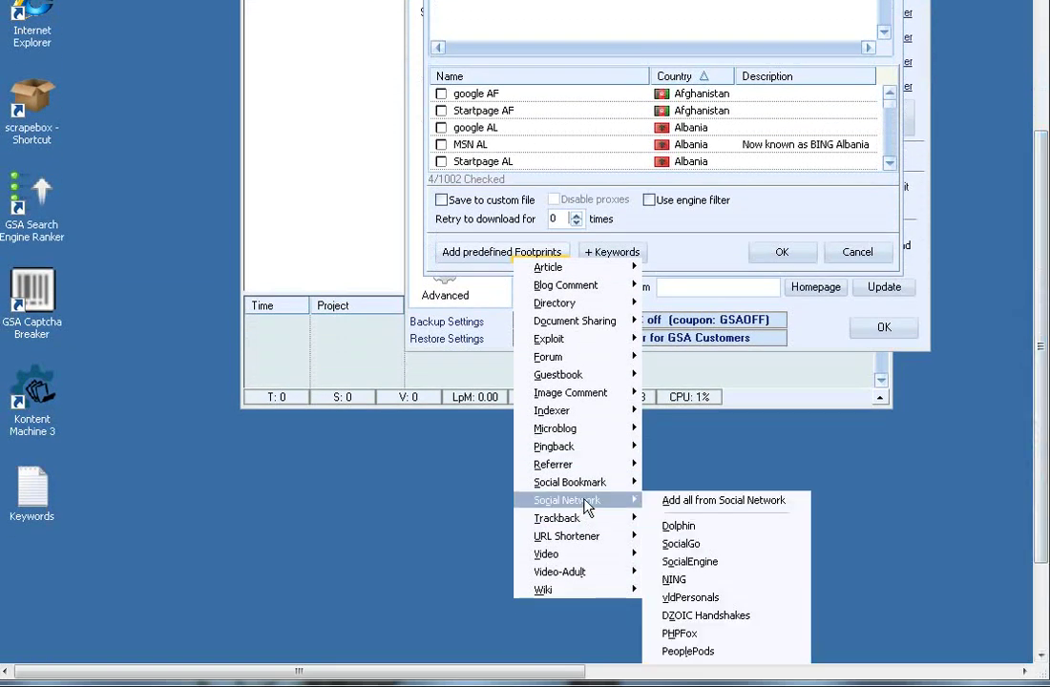
pyautogui.moveTo(697, 561)
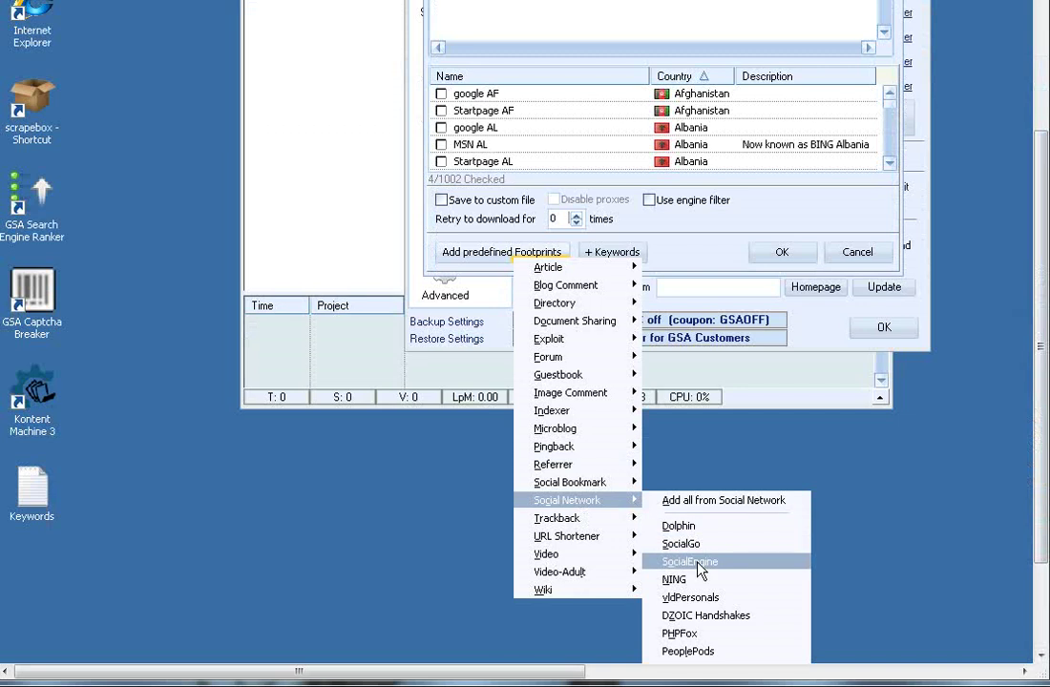
pyautogui.moveTo(570, 482)
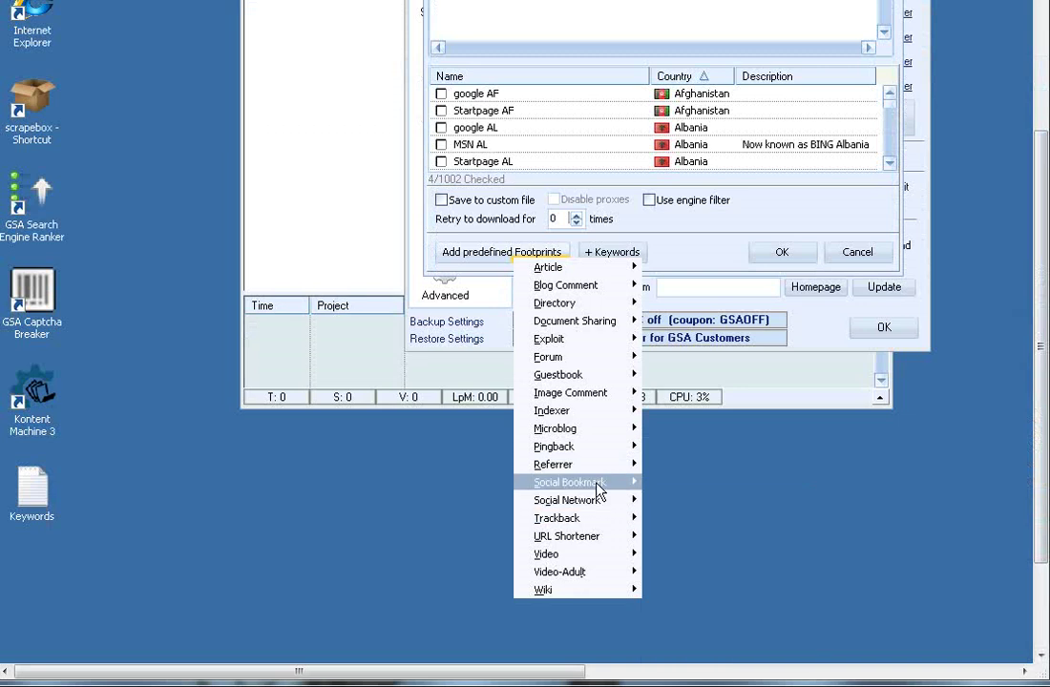
pyautogui.moveTo(569, 482)
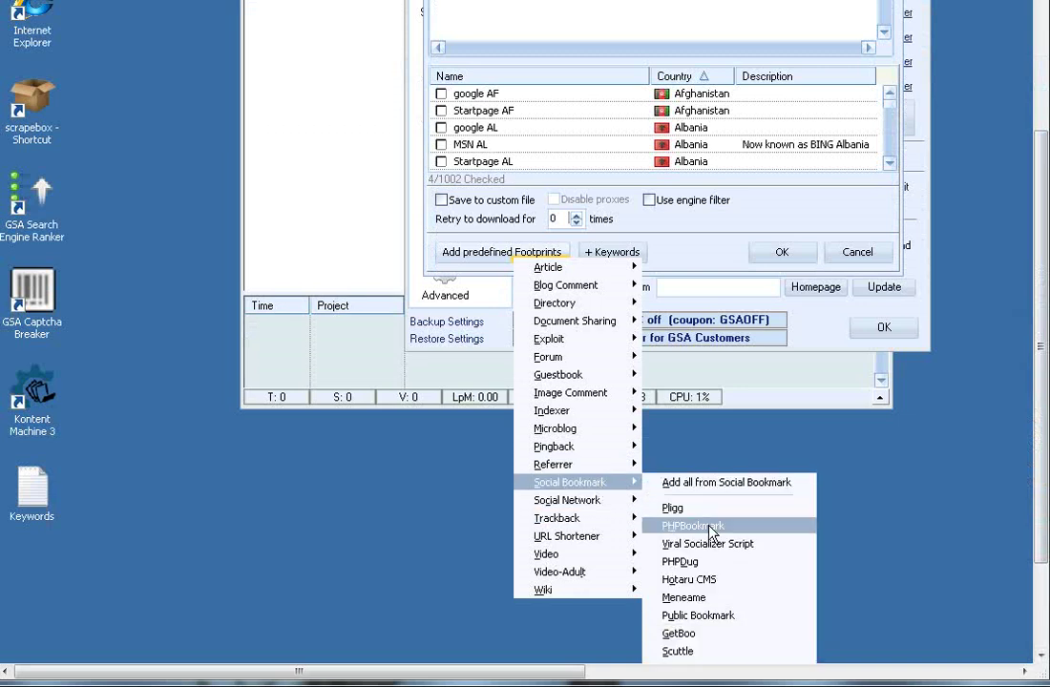
pyautogui.moveTo(567, 499)
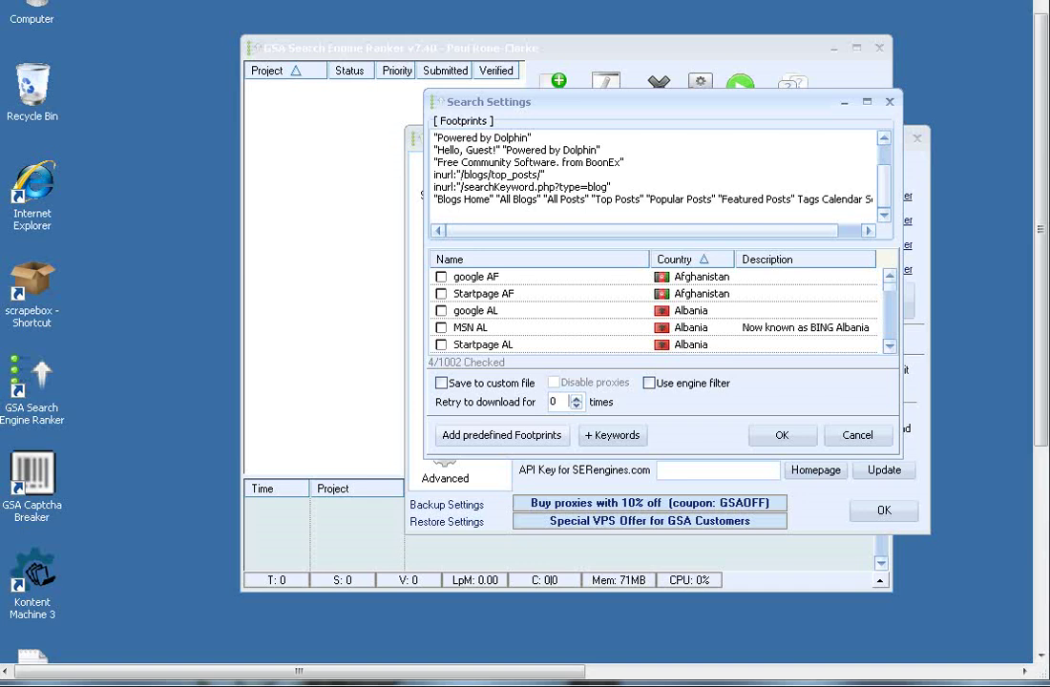
pyautogui.moveTo(525, 245)
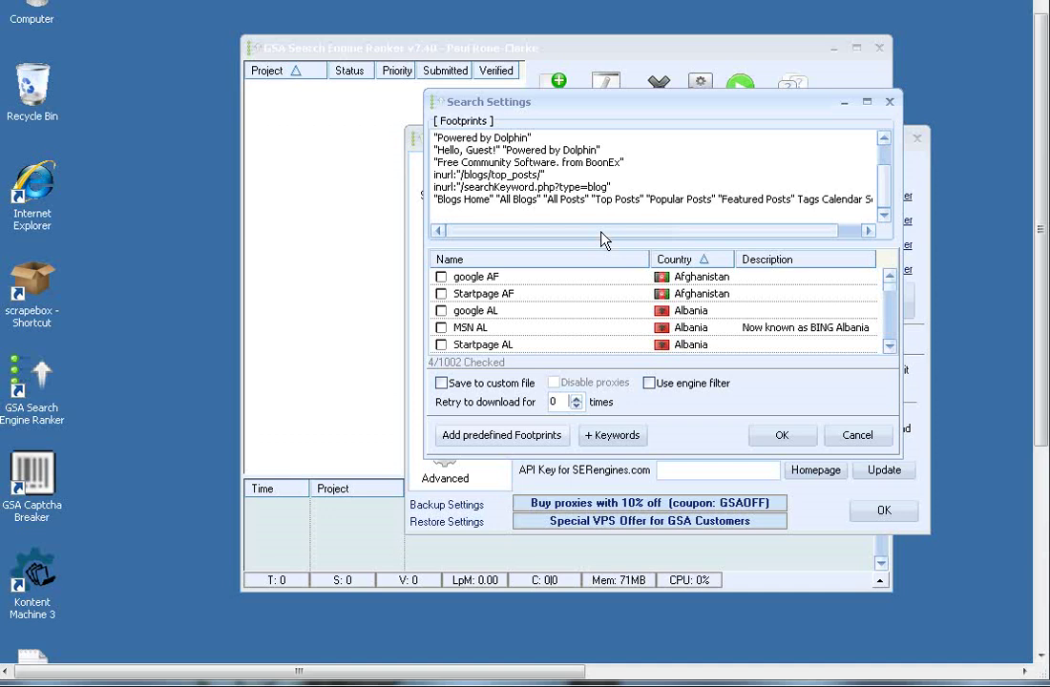
pyautogui.moveTo(511, 238)
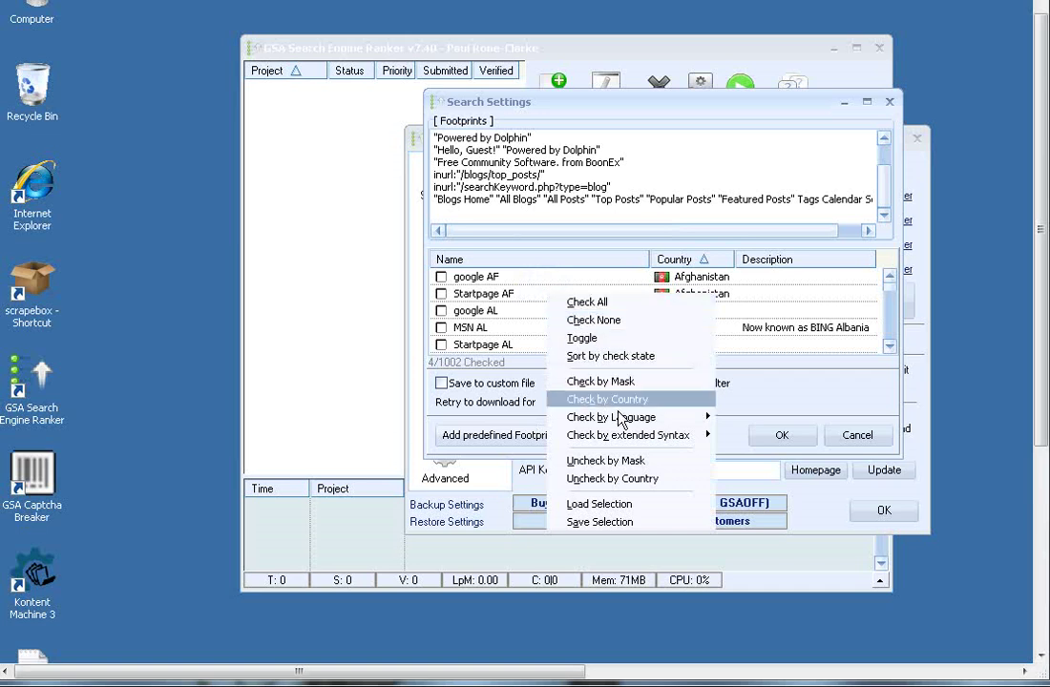
pyautogui.moveTo(611, 418)
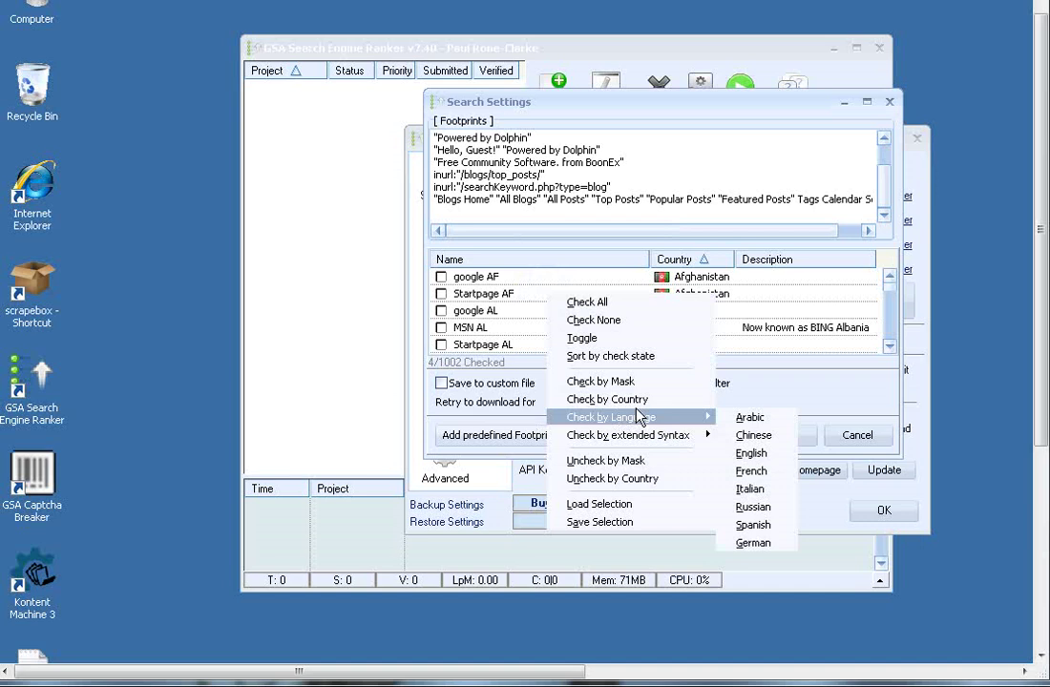
pyautogui.moveTo(753, 454)
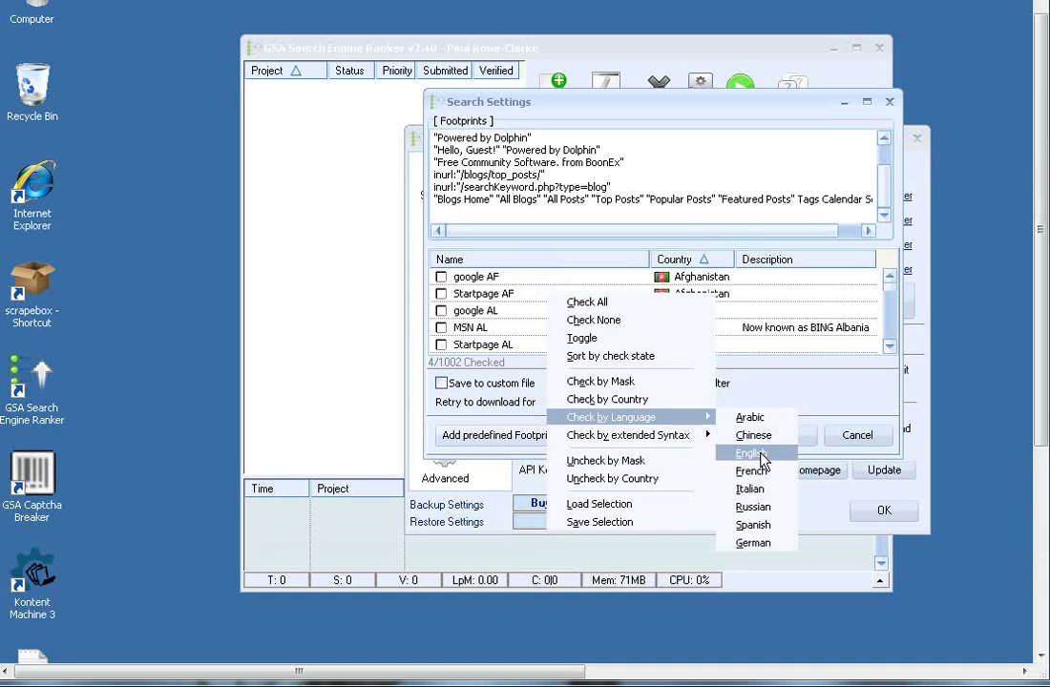
# Tick English engines including Canadian Google, MSN, Startpage and Yahoo, 167 of 1002.
pyautogui.click(751, 453)
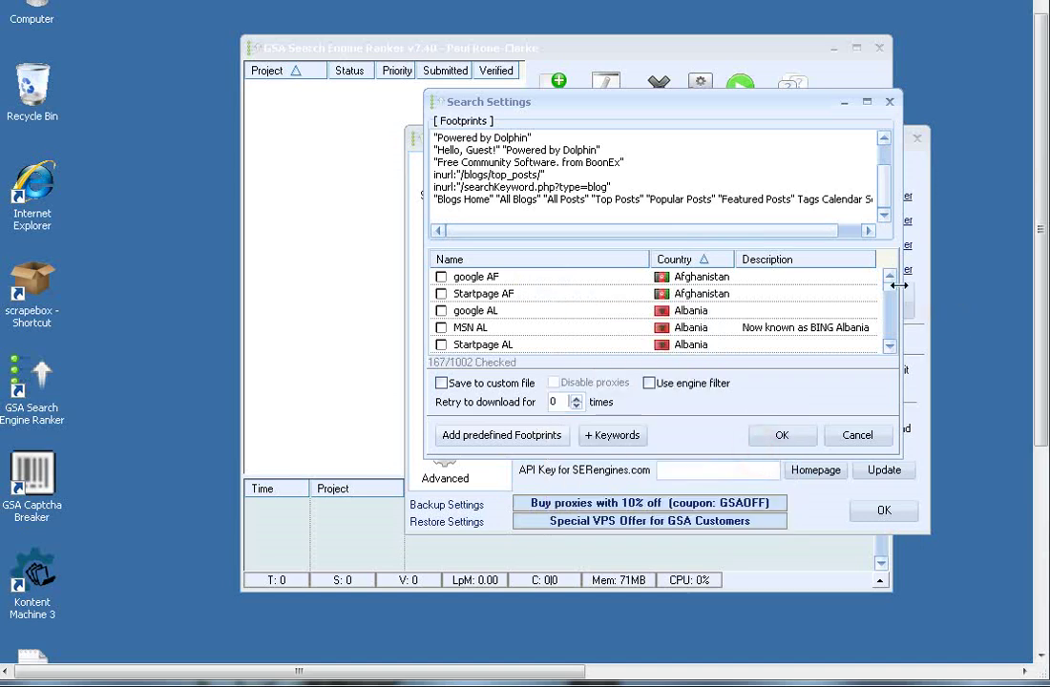
pyautogui.scroll(-3)
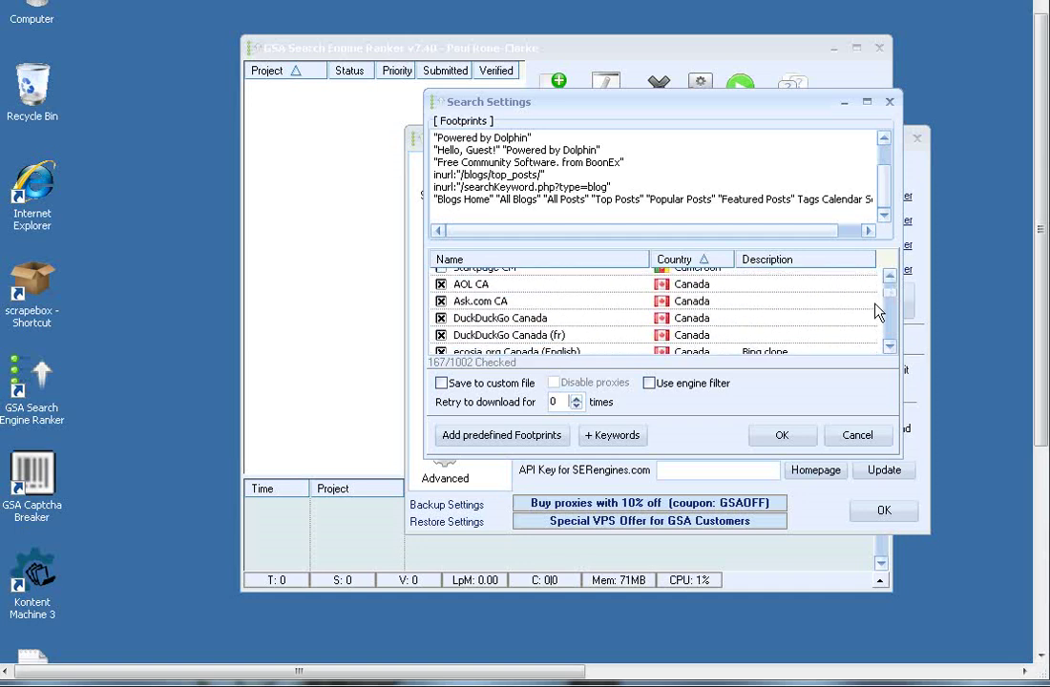
pyautogui.moveTo(883, 363)
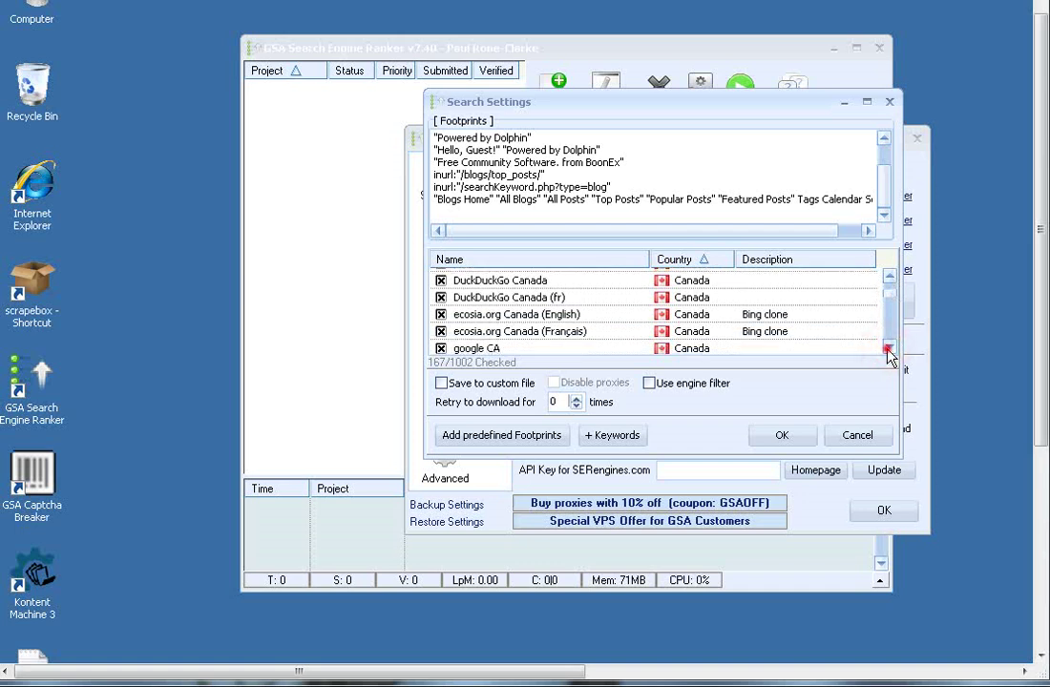
pyautogui.click(887, 349)
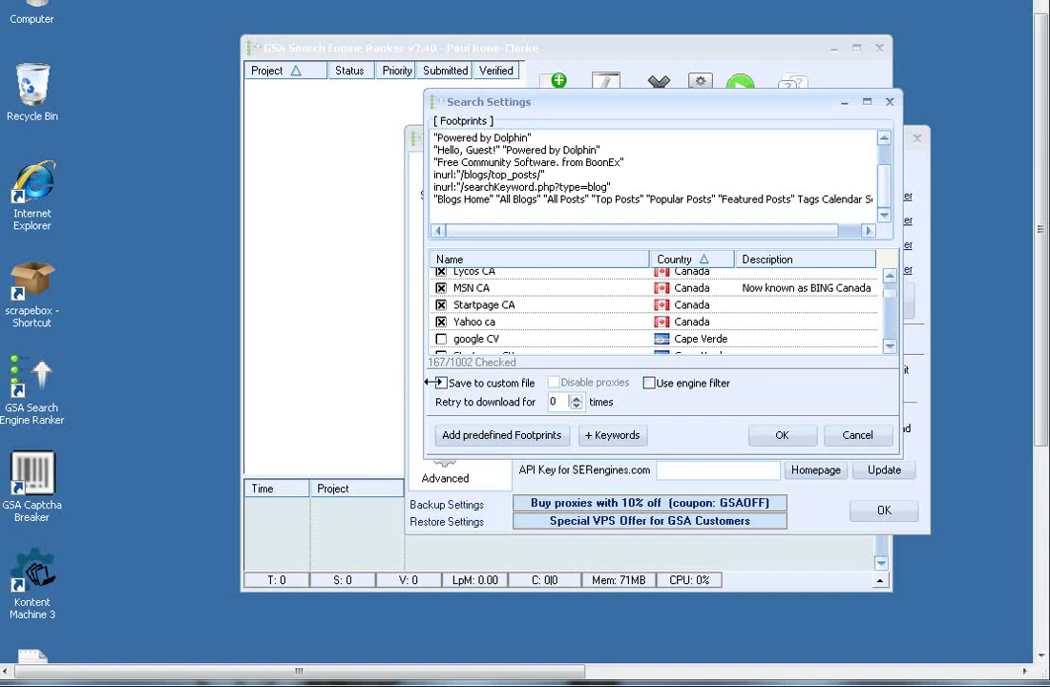
# Enable 'Save to custom file' and save results as the text file 'Dolphin Sites'.
pyautogui.click(440, 383)
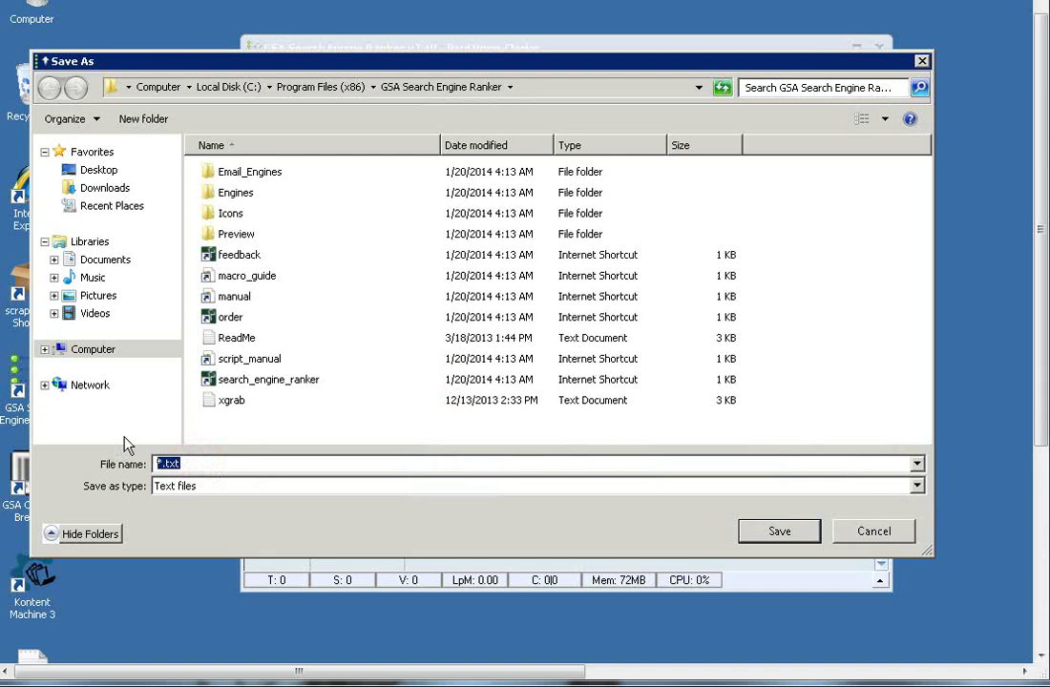
pyautogui.write('Dolphin Sites')
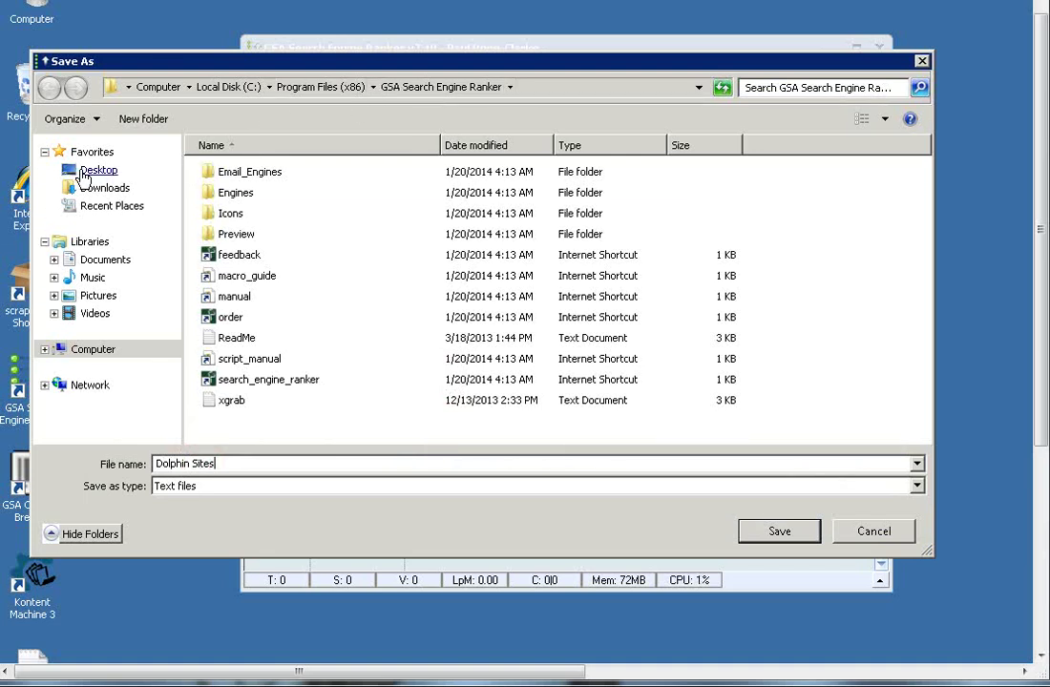
pyautogui.moveTo(203, 449)
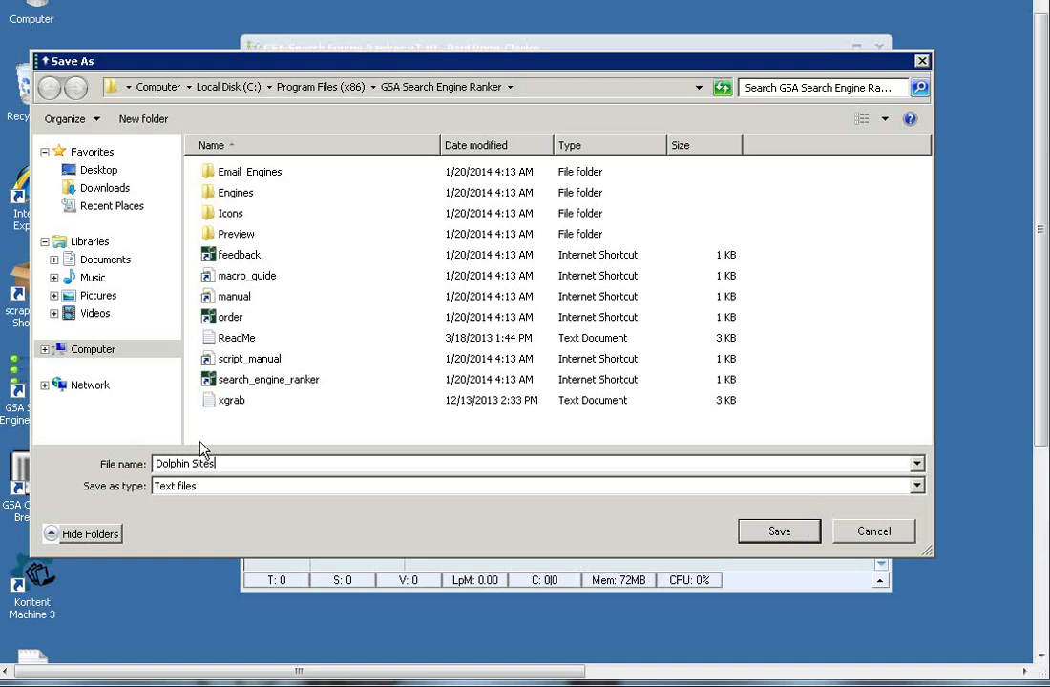
pyautogui.click(779, 531)
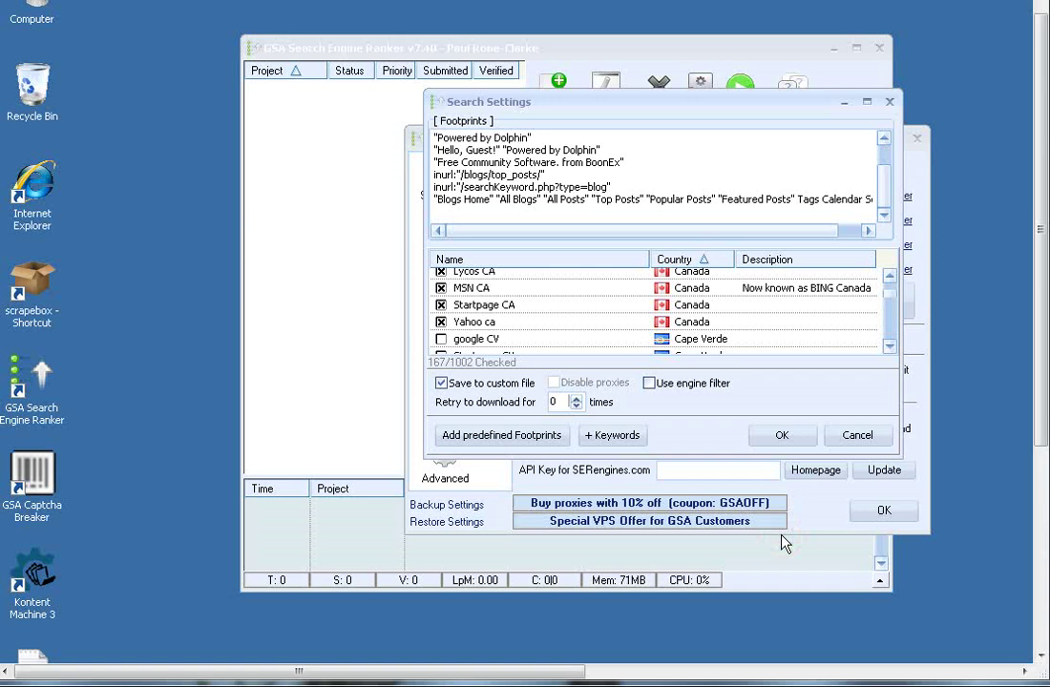
pyautogui.moveTo(549, 418)
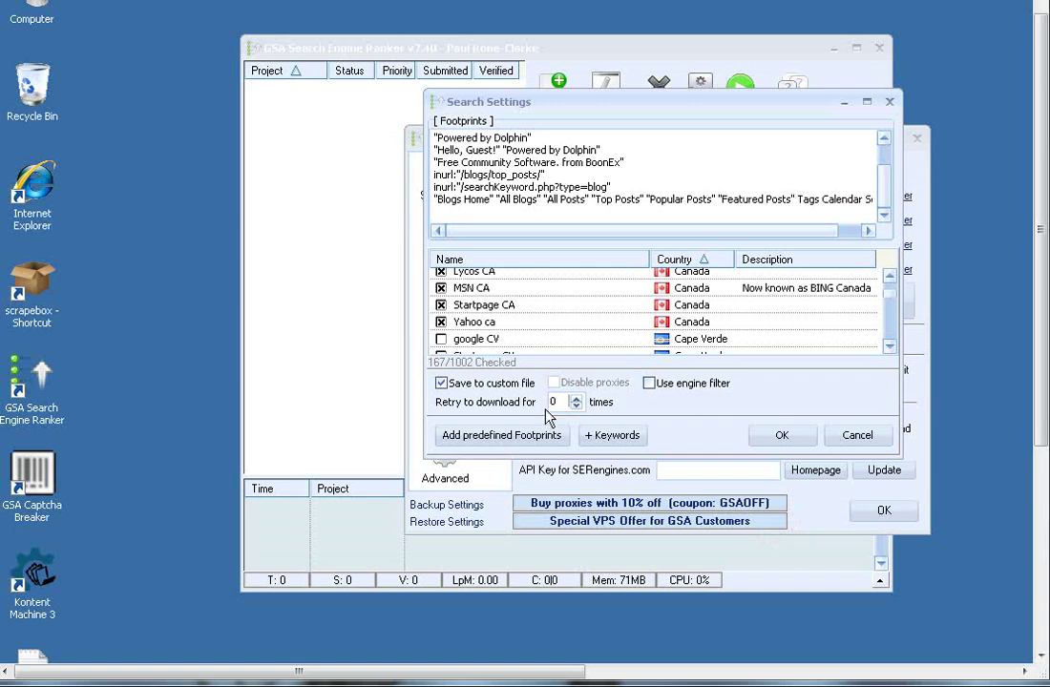
pyautogui.moveTo(608, 420)
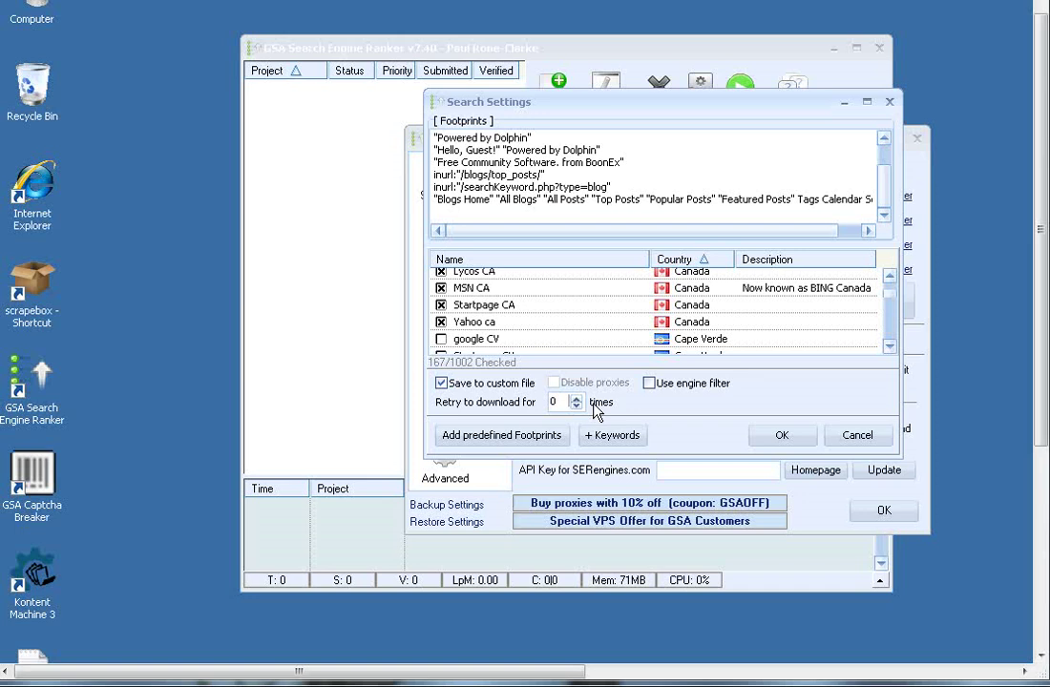
pyautogui.moveTo(590, 406)
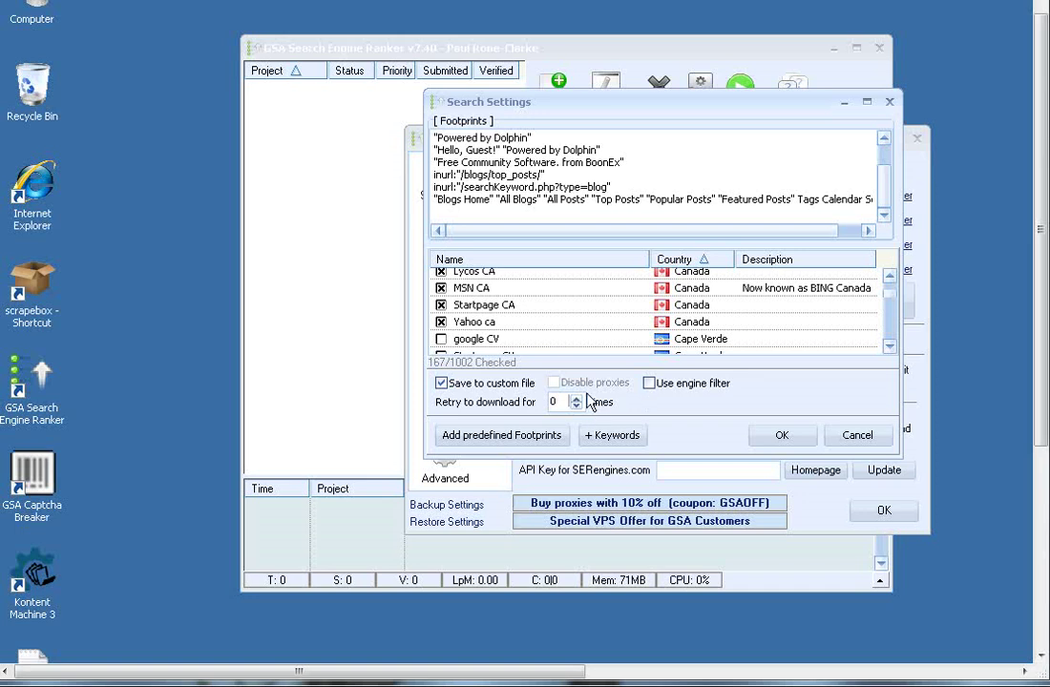
pyautogui.moveTo(583, 371)
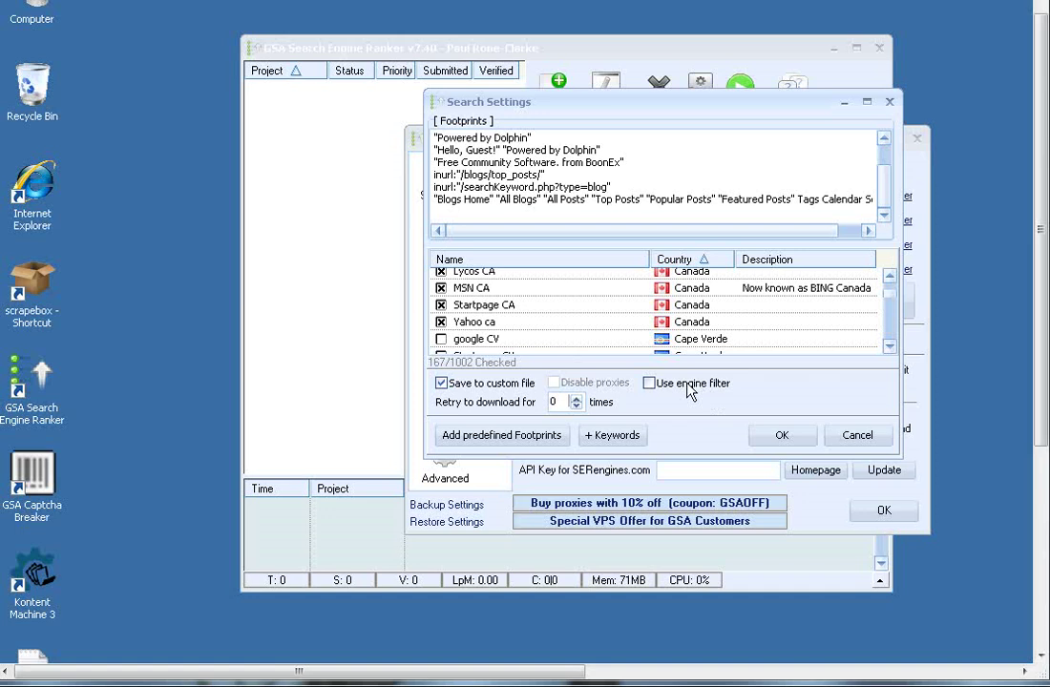
pyautogui.click(649, 383)
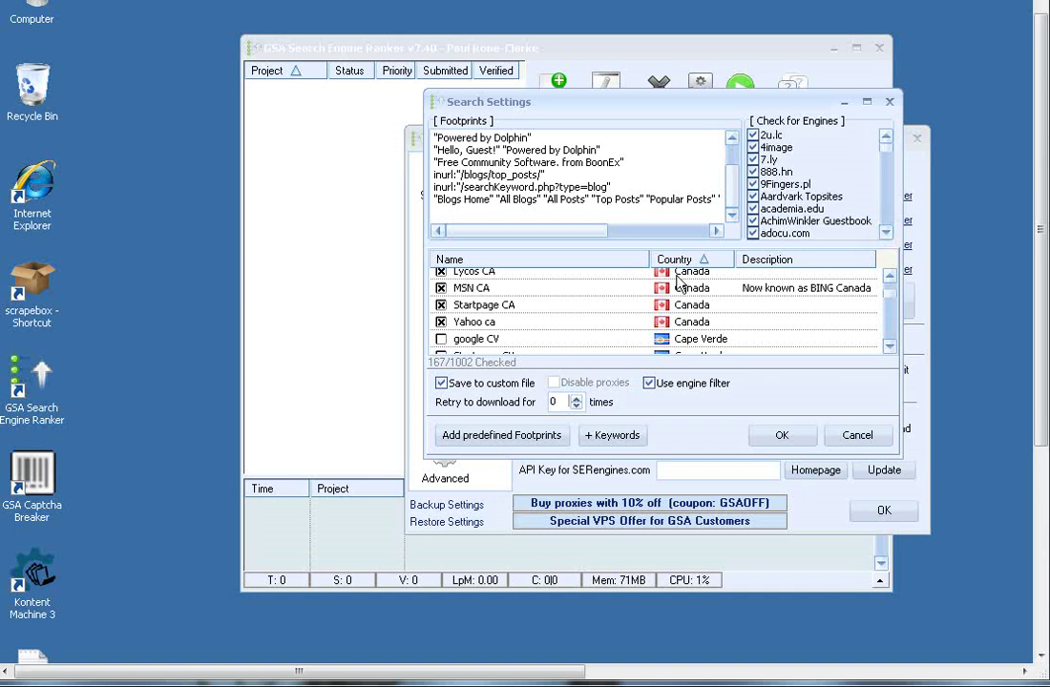
pyautogui.click(650, 383)
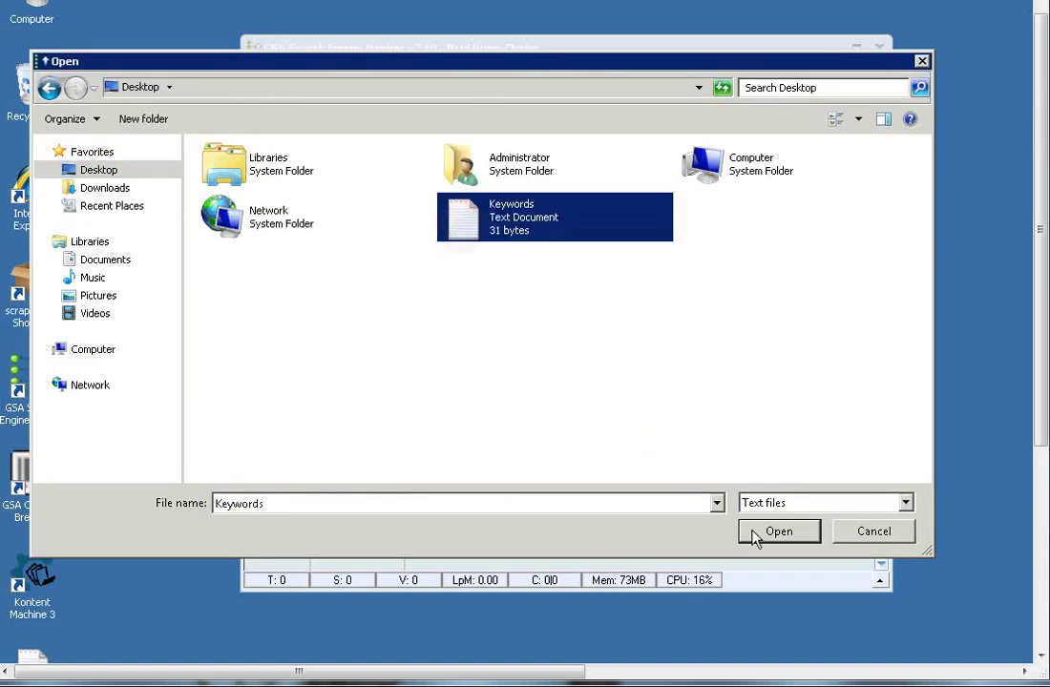
# Merge Desktop Keywords.txt (Blogging, SEO, content, links) into each Dolphin footprint.
pyautogui.click(778, 532)
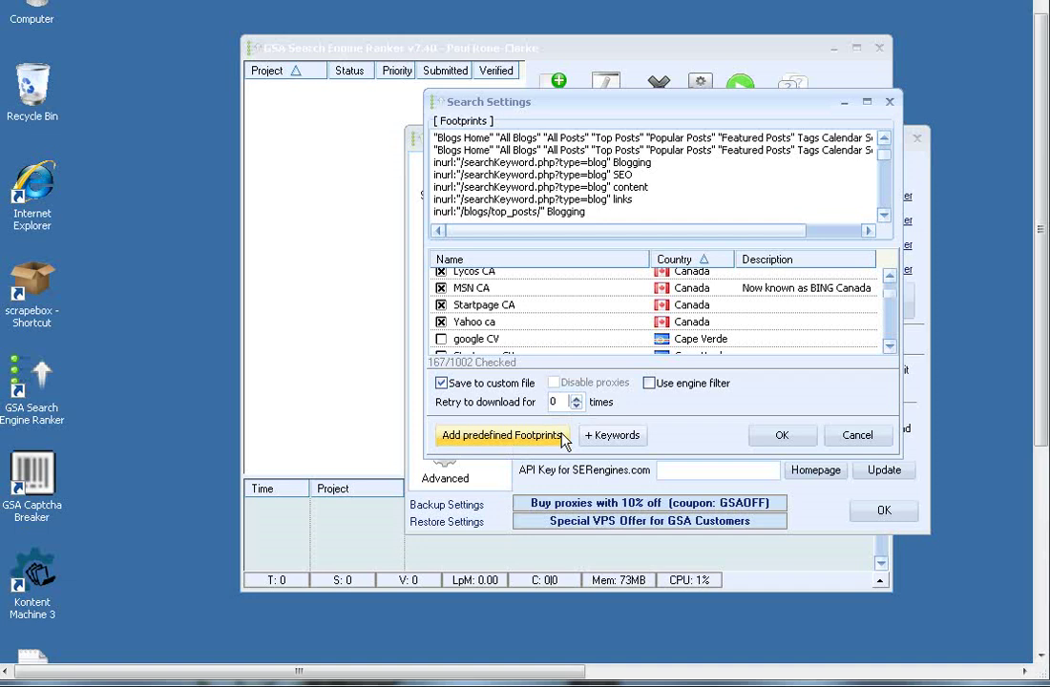
pyautogui.click(612, 435)
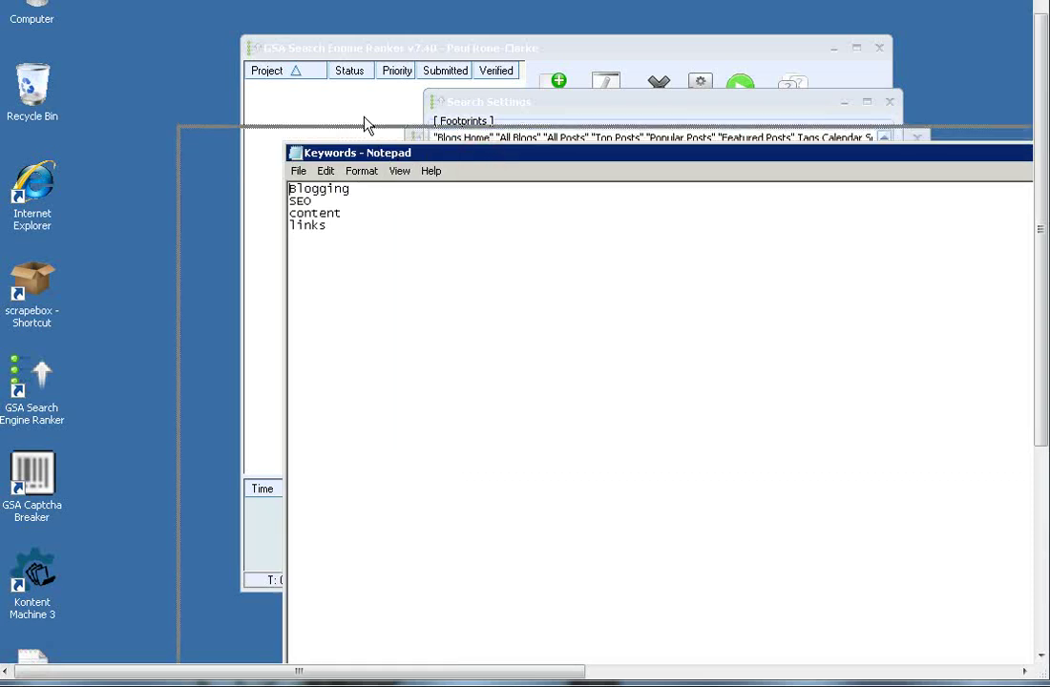
pyautogui.moveTo(188, 87)
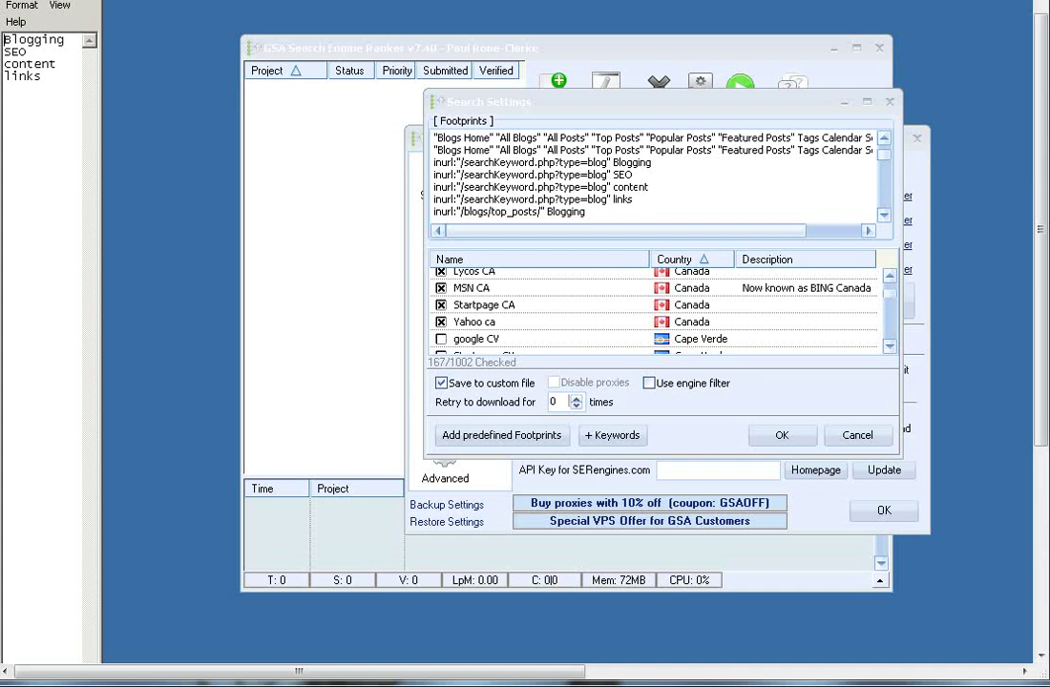
pyautogui.moveTo(647, 239)
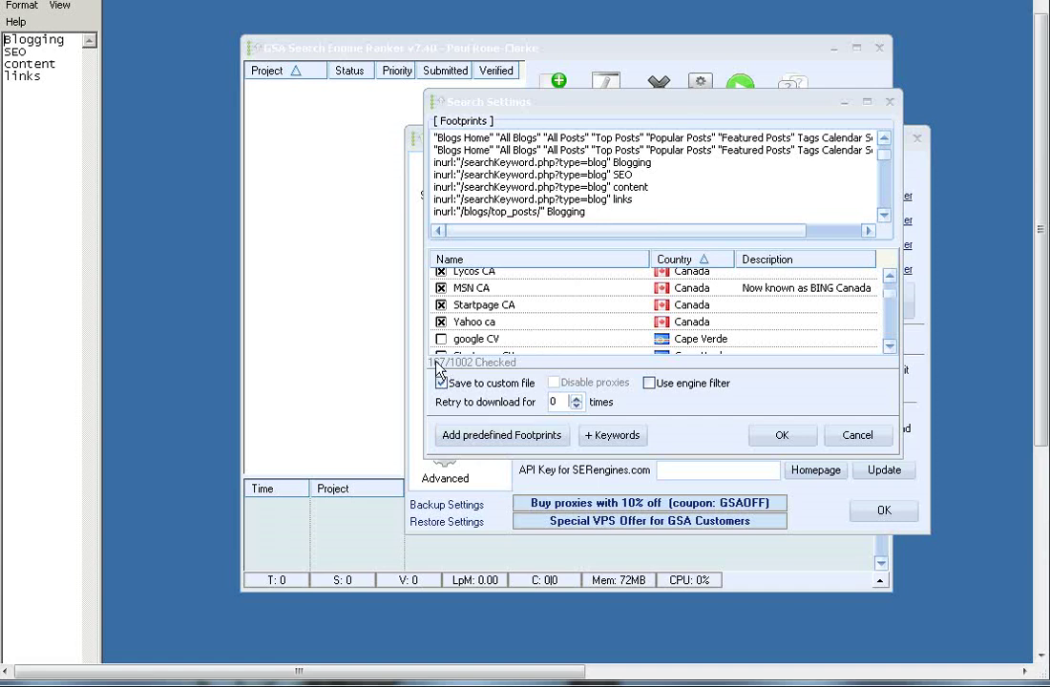
# Dock the resized Notepad keyword list at the left, beside Search Settings.
pyautogui.click(441, 382)
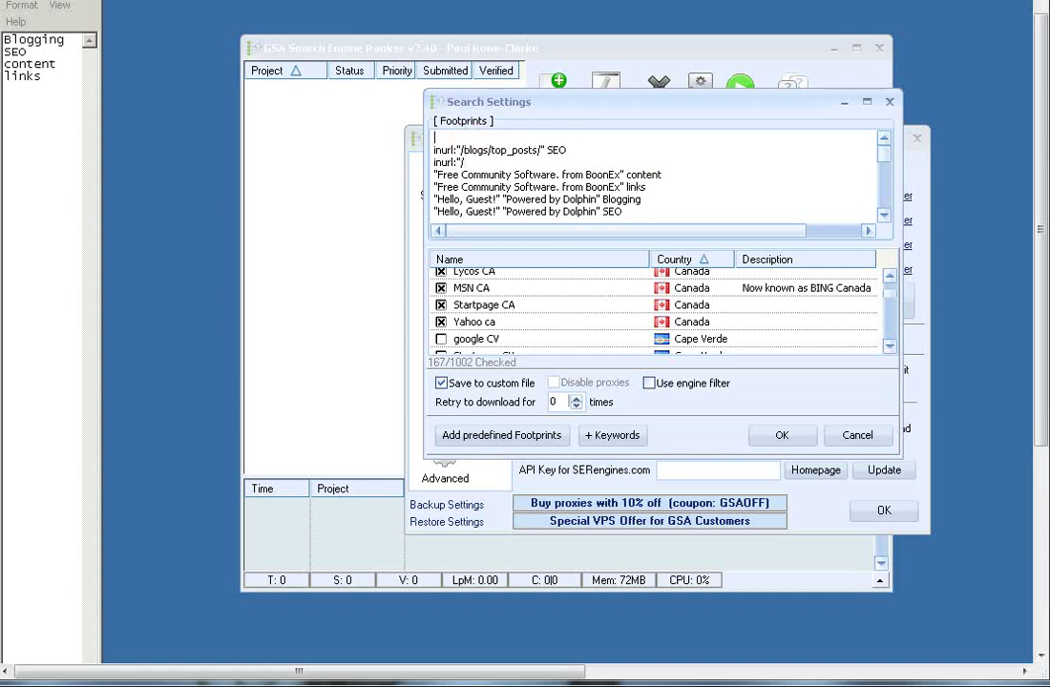
# Type 'designed by Wordpress@' as the first footprint line.
pyautogui.write('del')
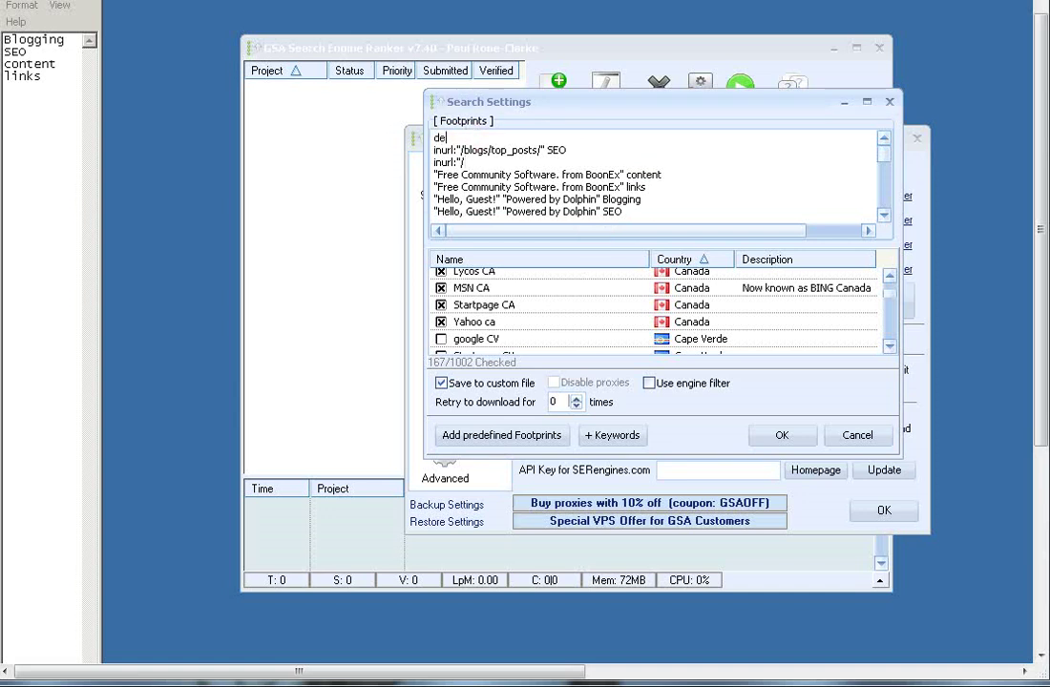
pyautogui.write('designed by')
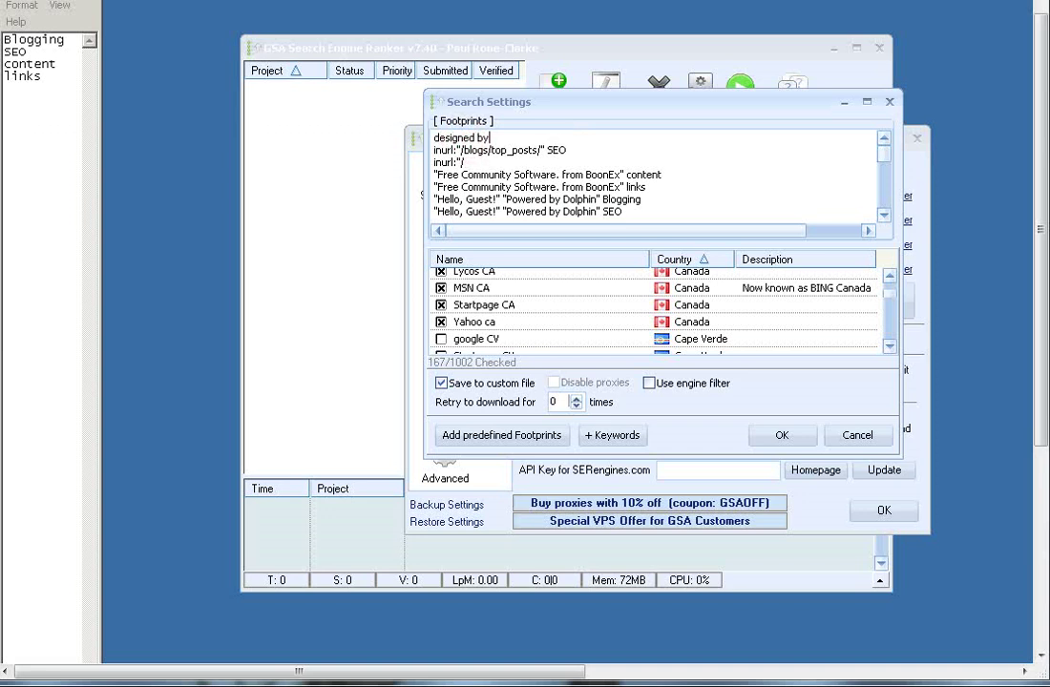
pyautogui.write('Wordpress')
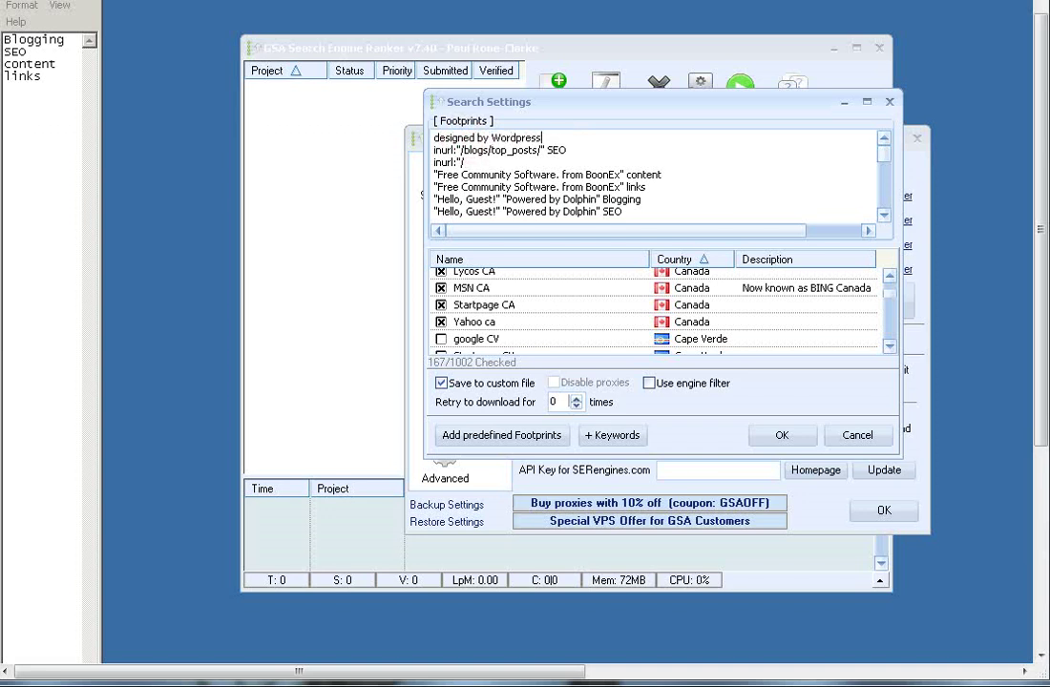
pyautogui.write('@')
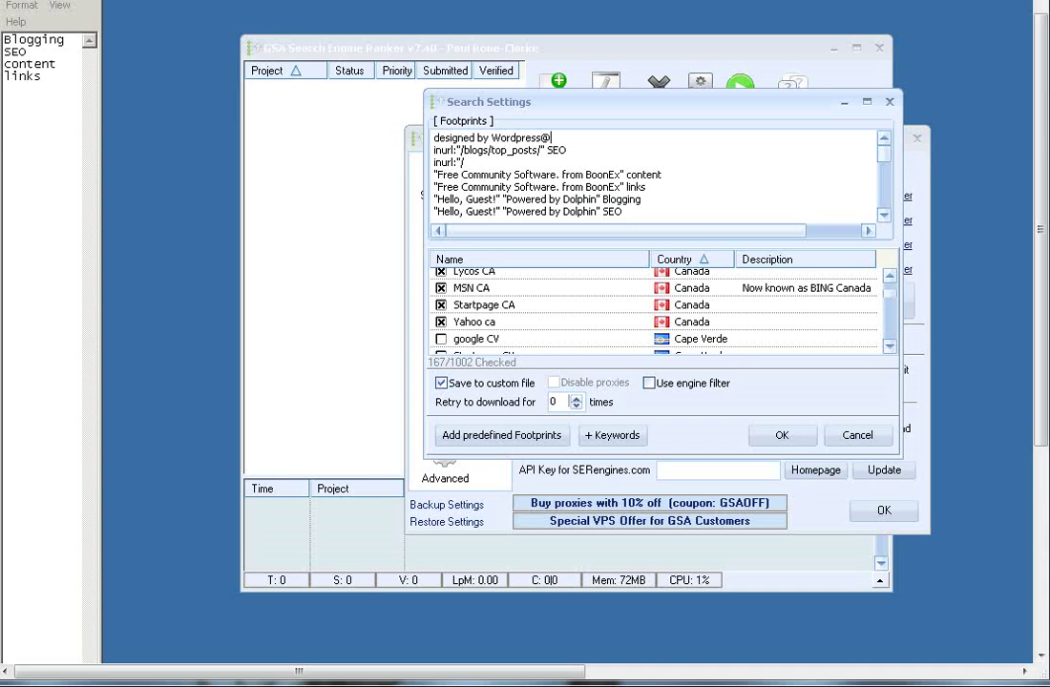